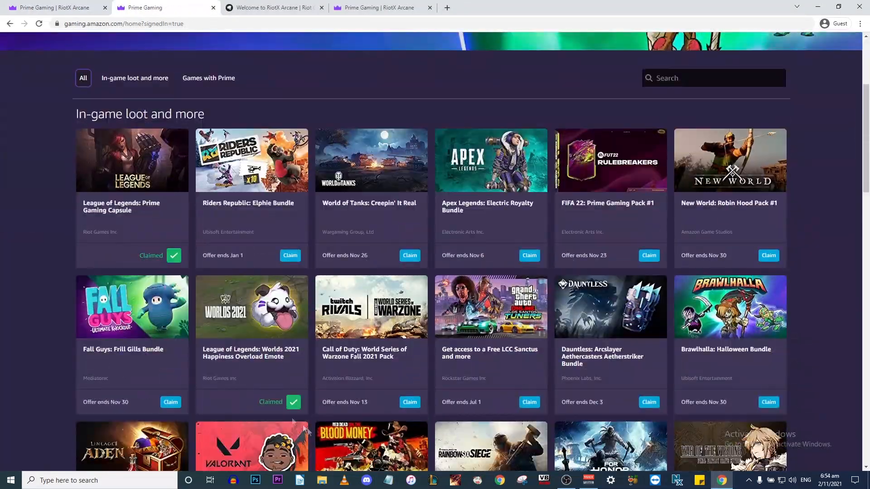
- Scroll through the Prime Gaming in-game loot and Games with Prime offers looking for Arcane
scroll(down, 3)
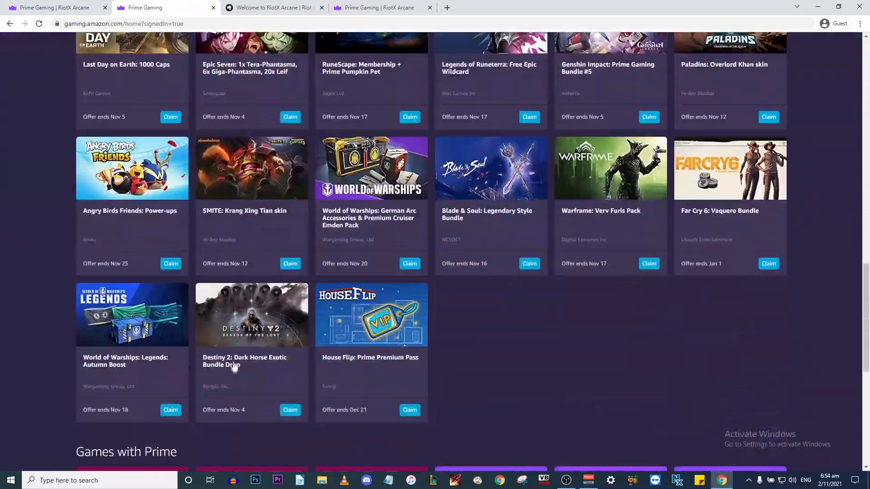
scroll(down, 3)
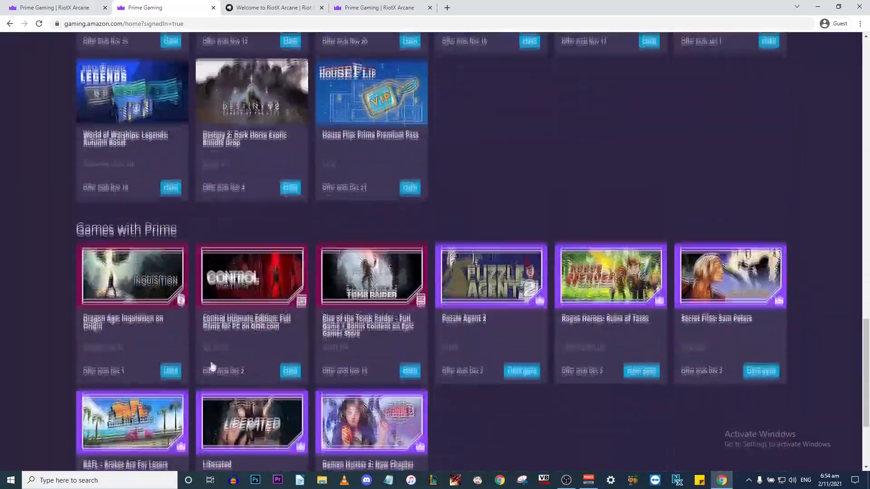
scroll(up, 3)
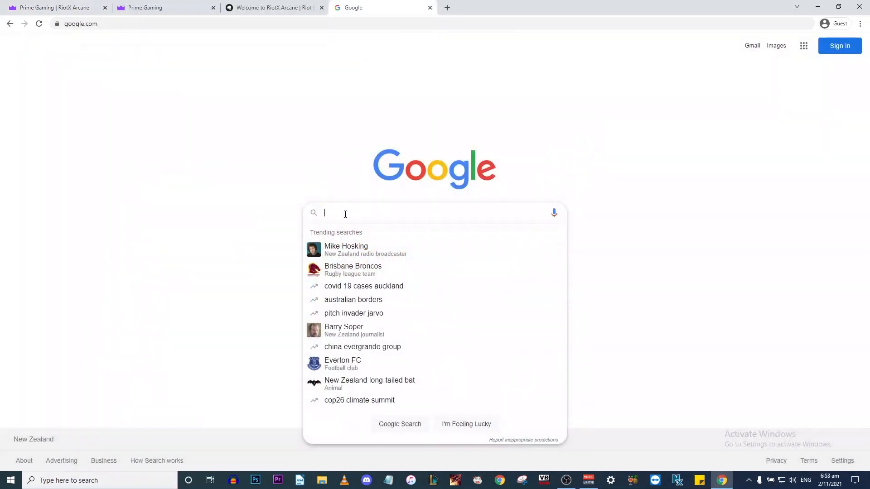
- Search Google for 'prime gaming riotx arcane' and bring the RiotX Arcane result into view
text(prime)
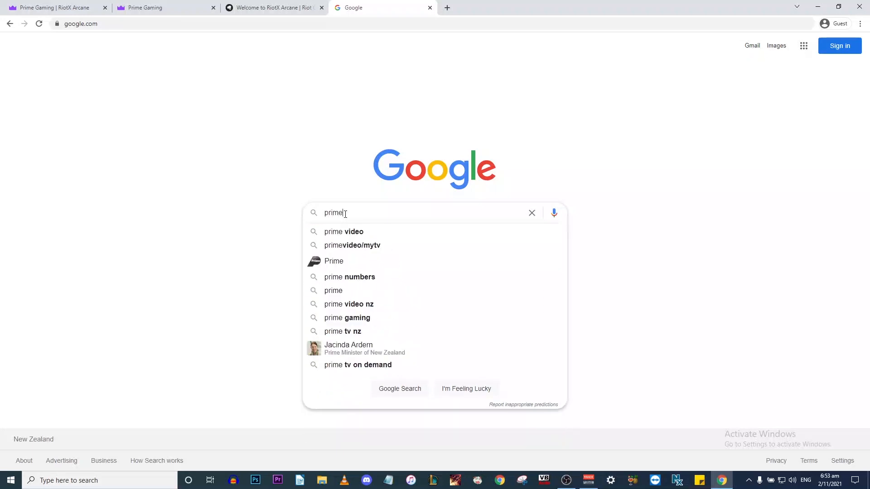
text(gaming)
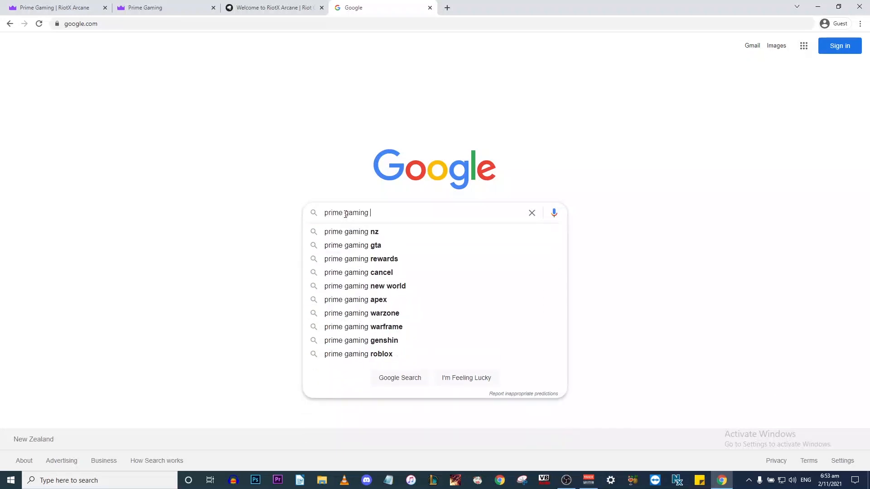
text(riotx)
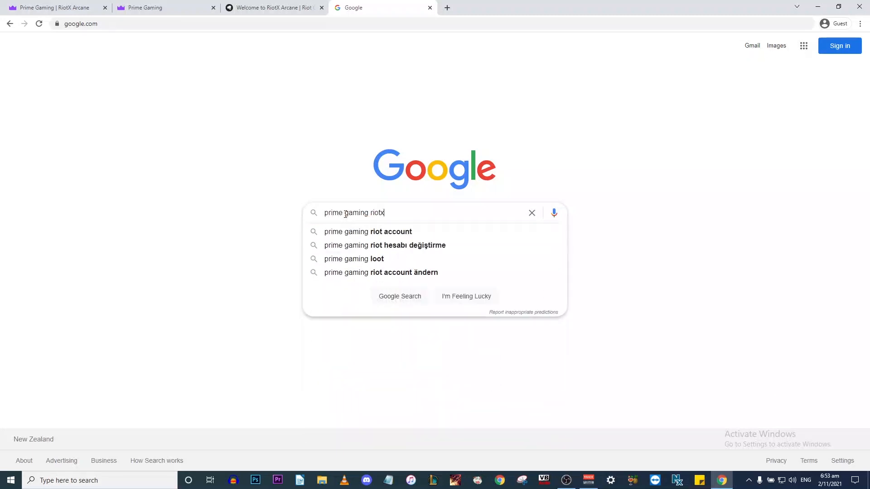
text(arcane)
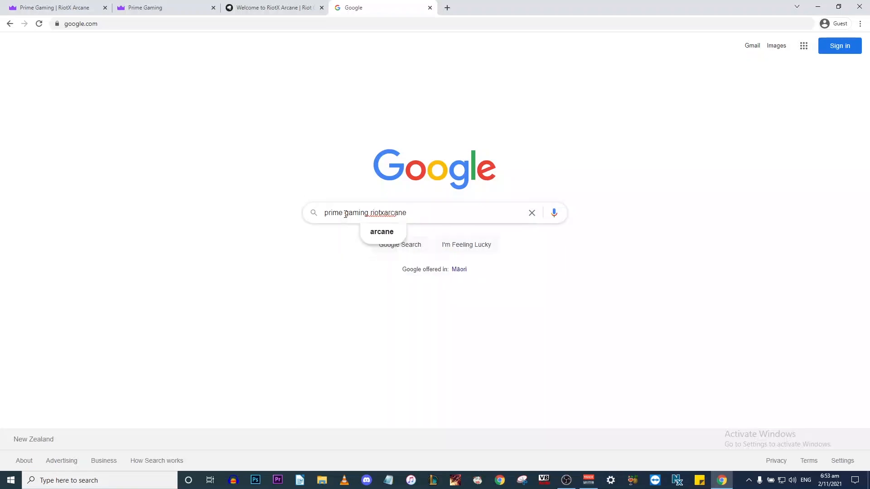
key(Return)
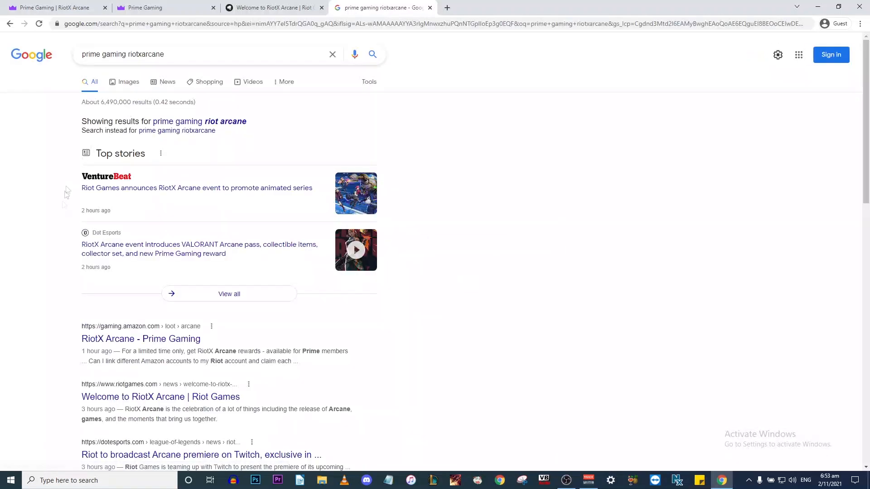
scroll(down, 3)
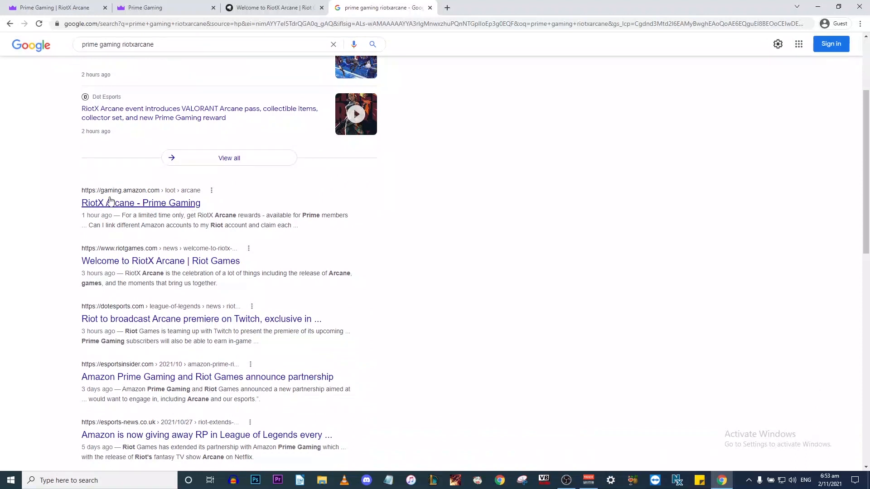
mouse_move(88, 226)
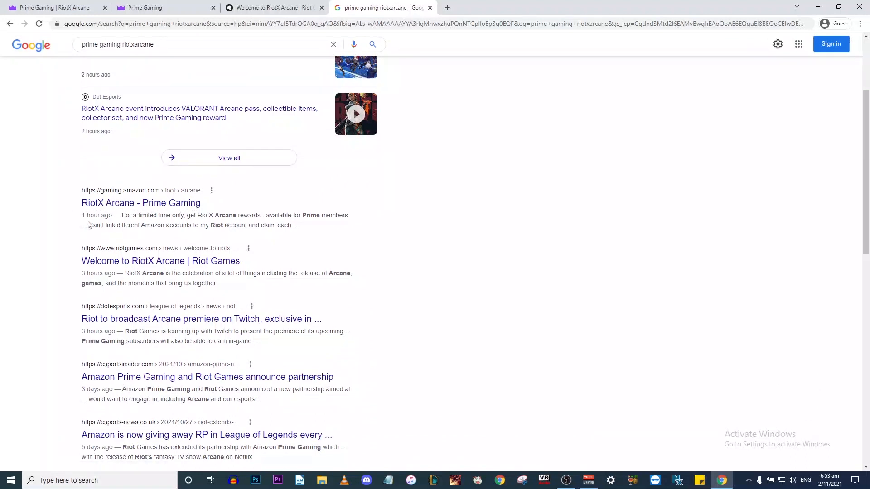
- Open the RiotX Arcane - Prime Gaming result and view its locked November loot and claimed chest
click(141, 202)
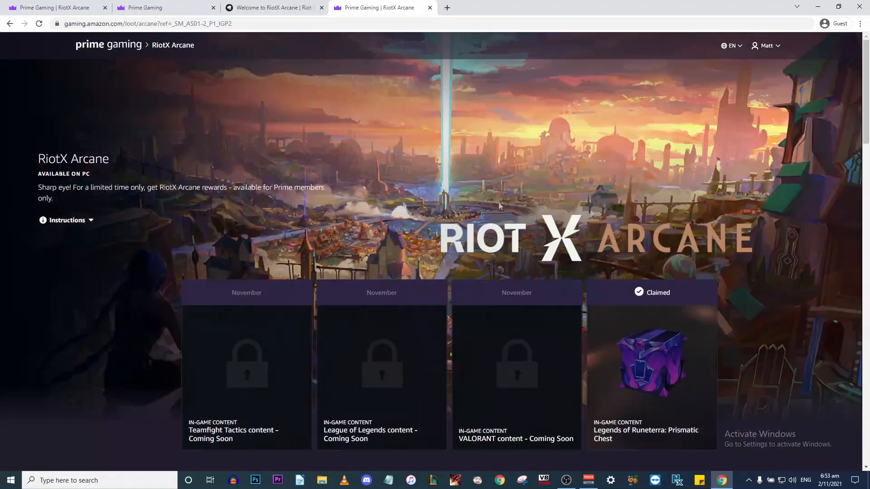
scroll(down, 3)
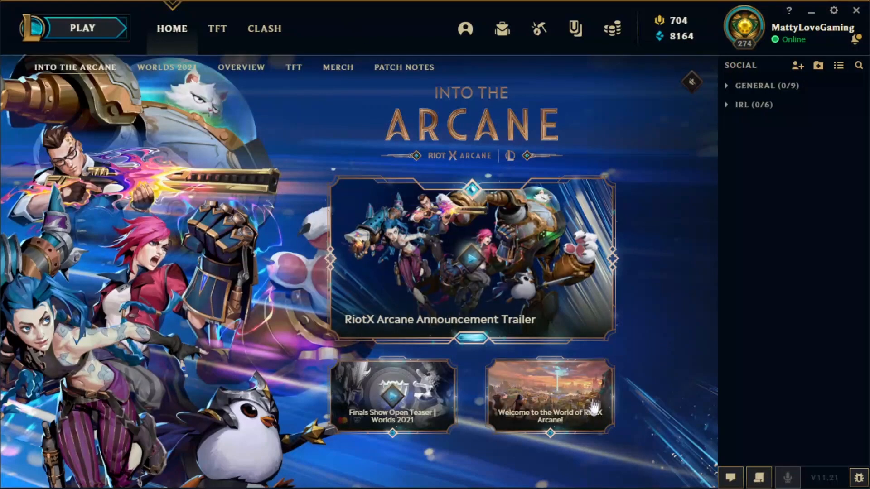
mouse_move(554, 411)
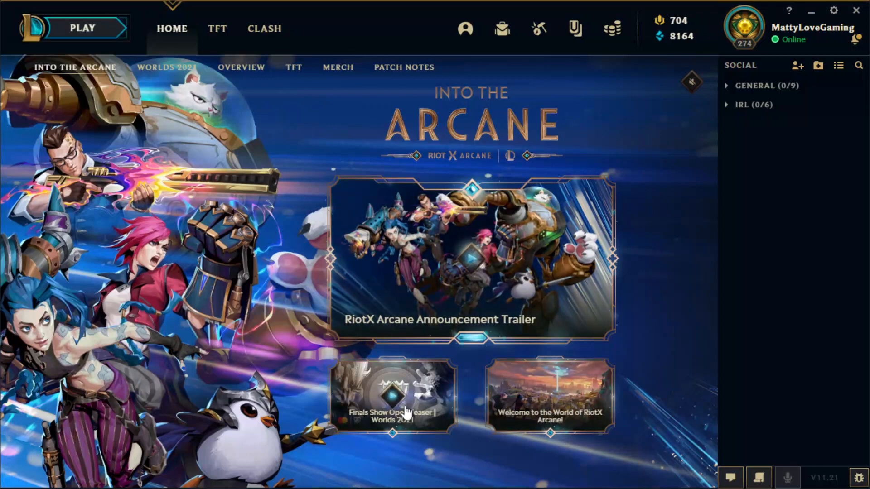
mouse_move(570, 396)
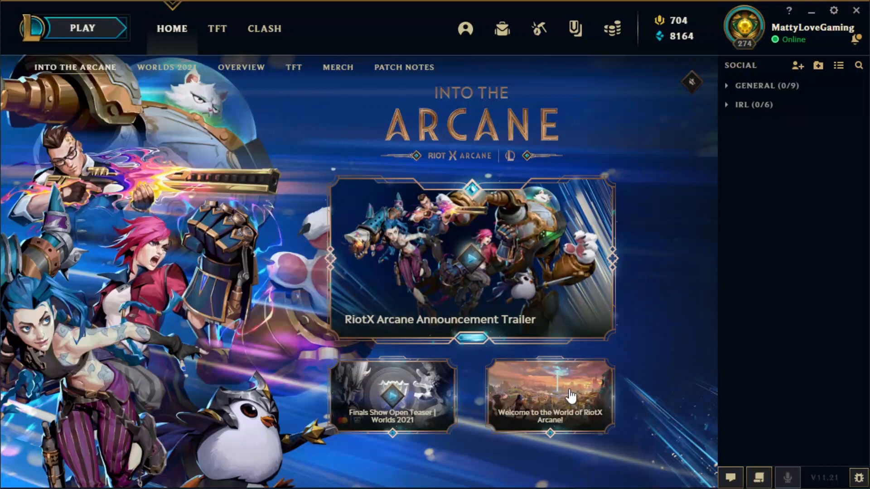
- Open the 'Welcome to the World of RiotX Arcane' article and read down to the Rewards section
click(549, 396)
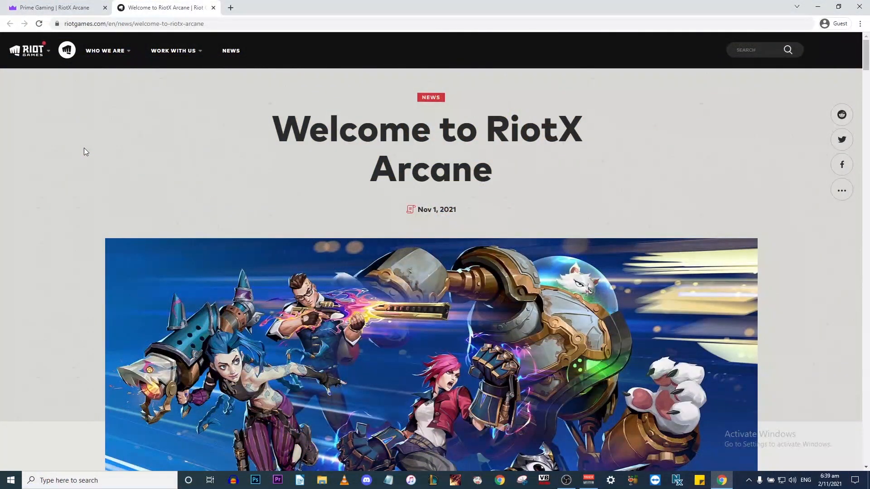
scroll(down, 3)
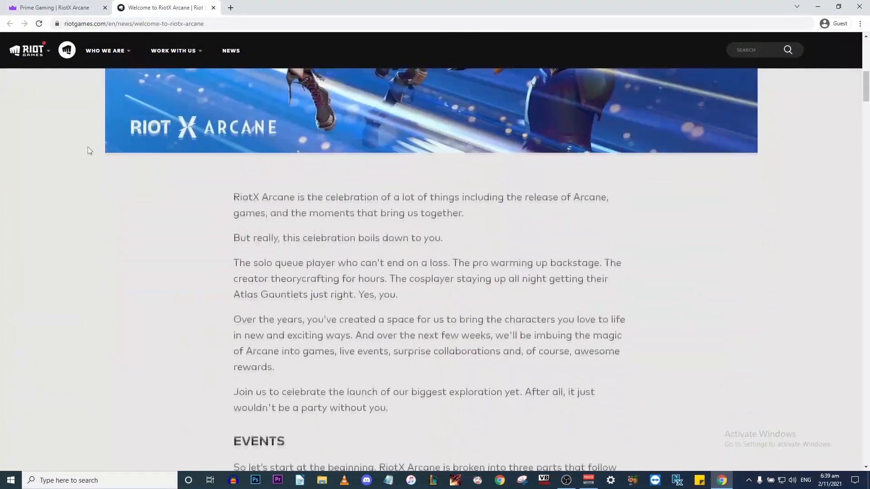
scroll(down, 3)
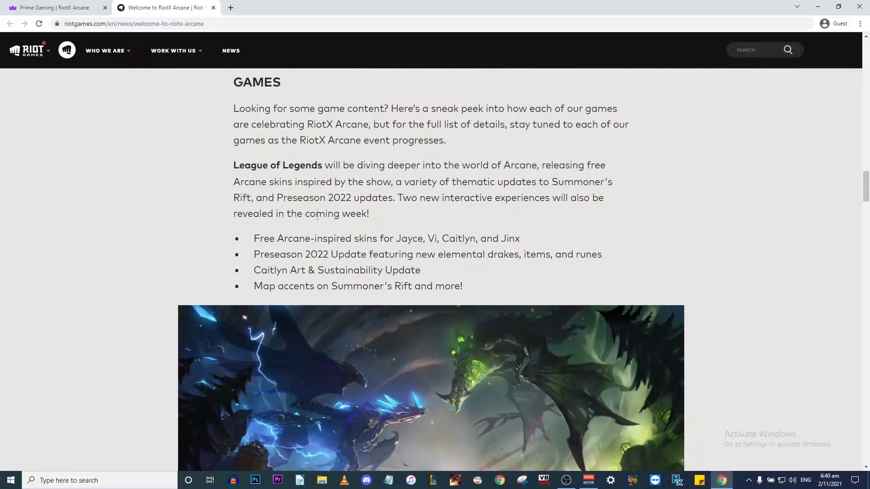
mouse_move(170, 195)
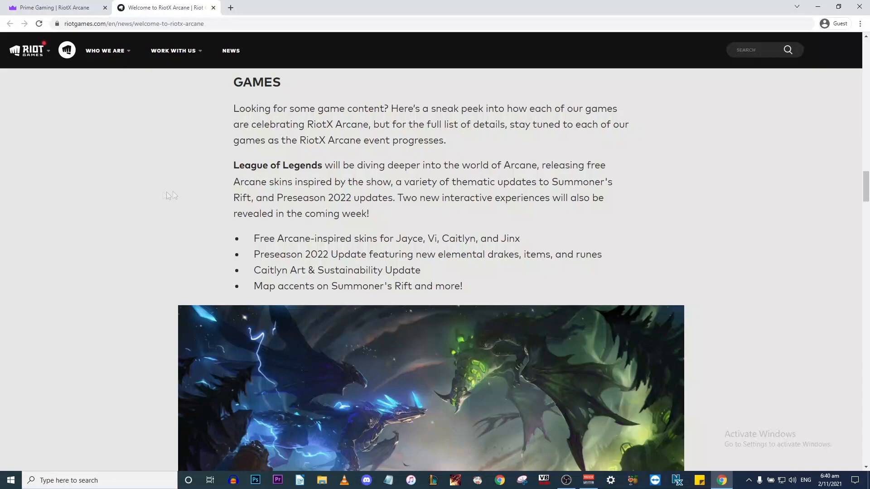
scroll(down, 3)
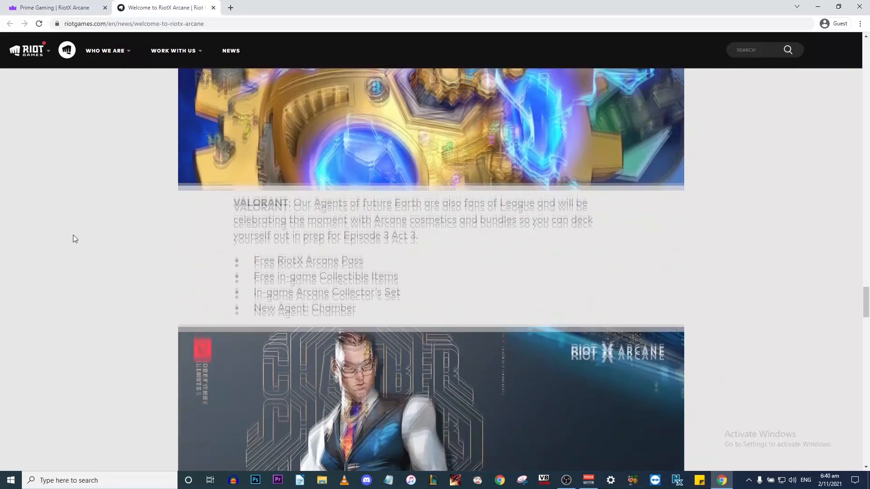
scroll(down, 3)
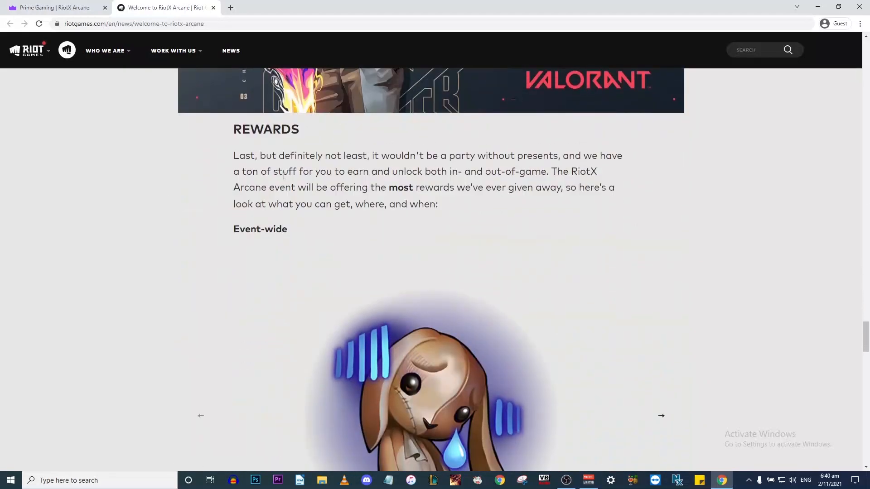